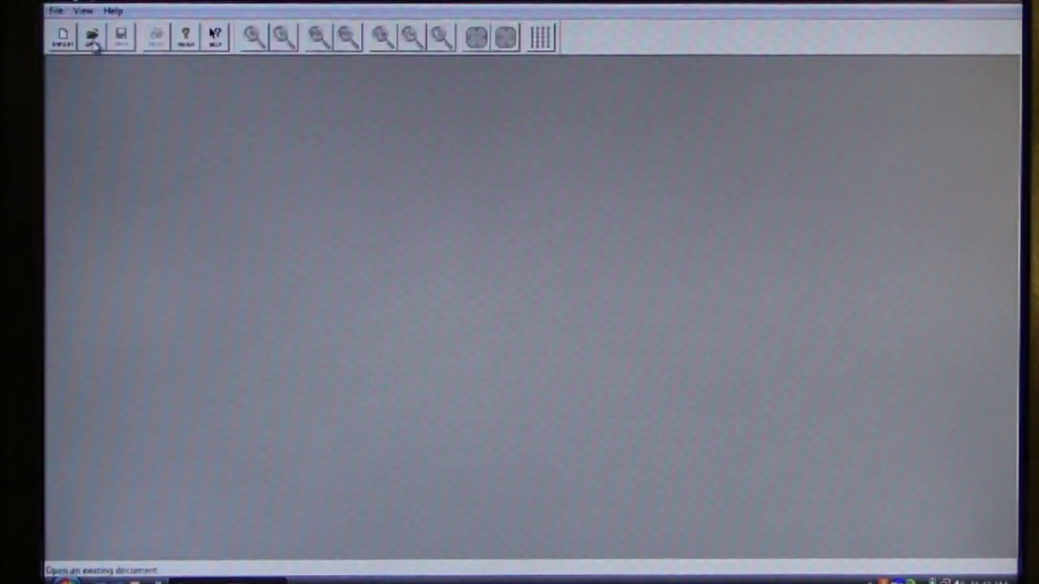
- Open the Biesterfeldt .bin survey file, reaching the G-858 data source choice
click(91, 35)
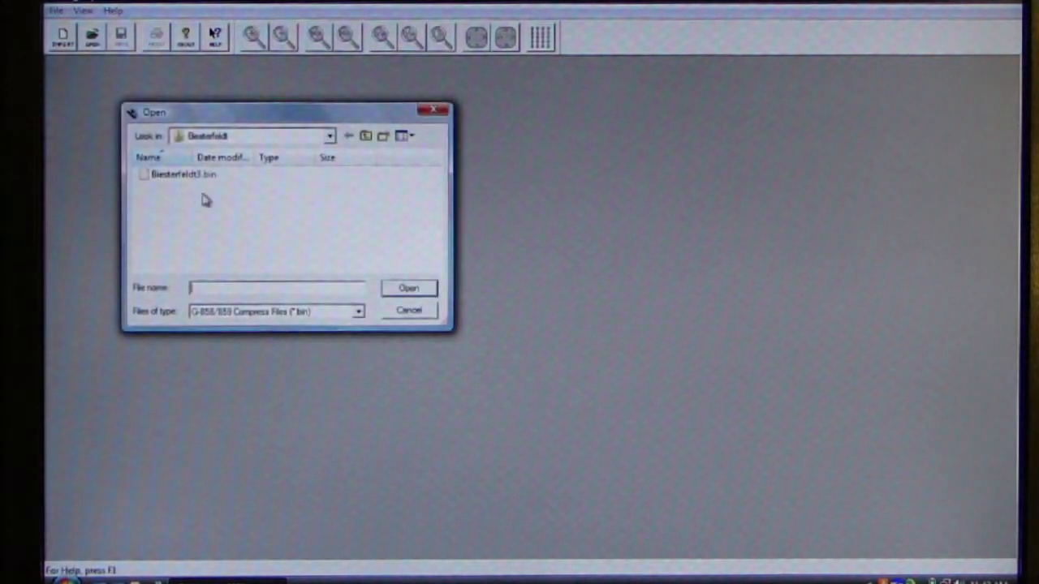
mouse_move(143, 188)
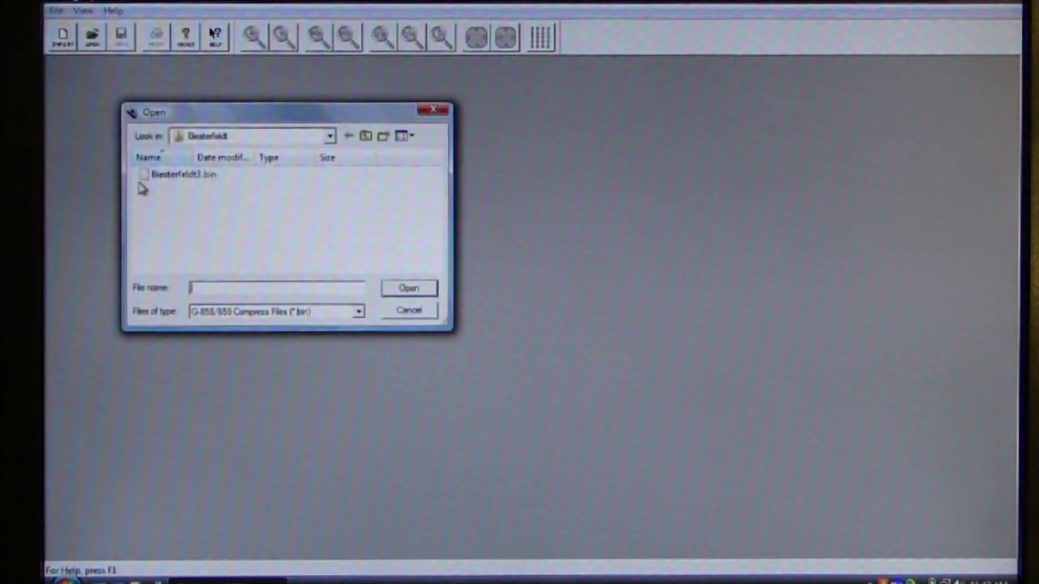
mouse_move(170, 176)
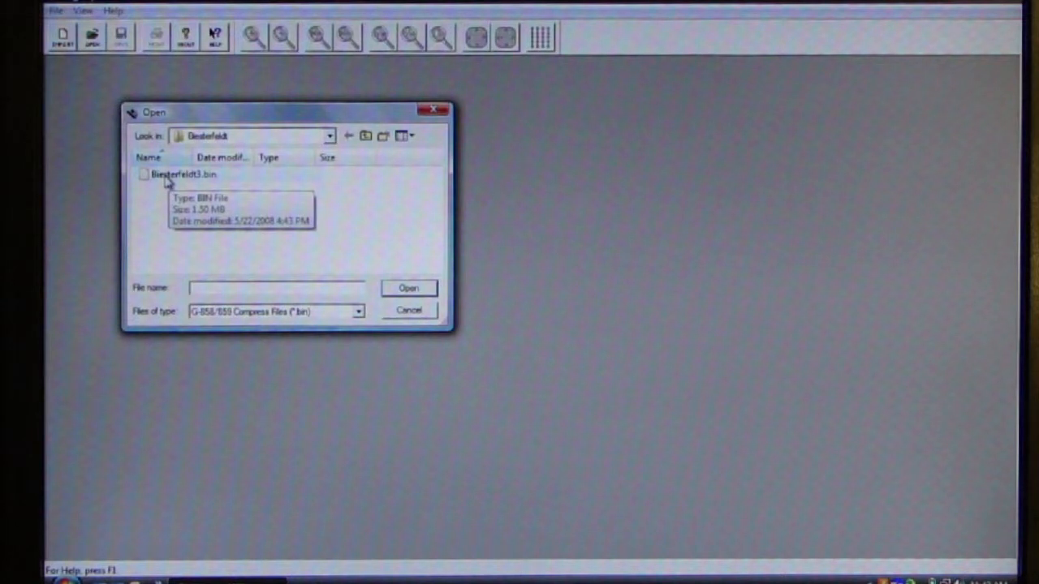
click(183, 175)
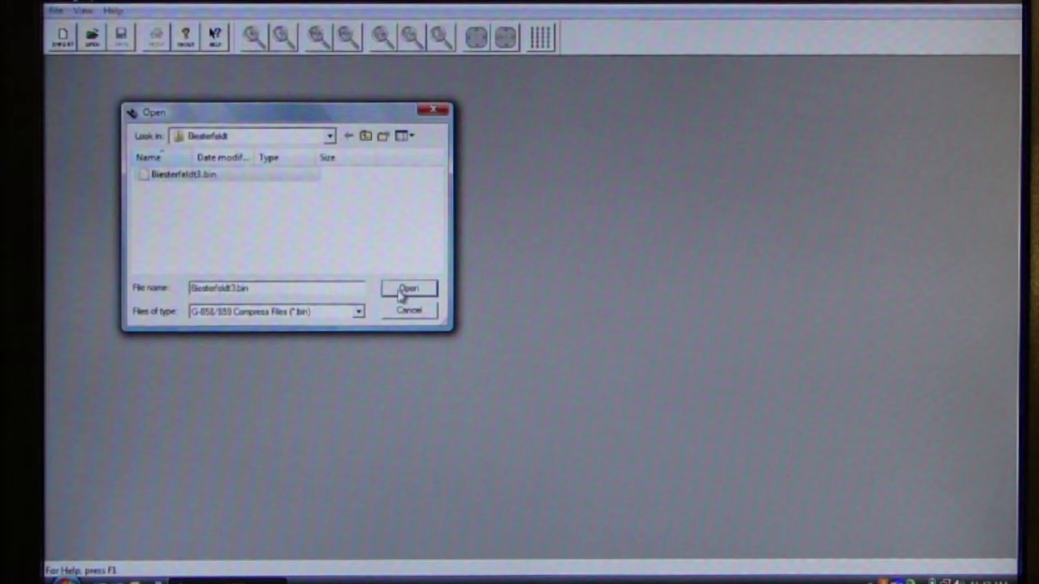
click(409, 289)
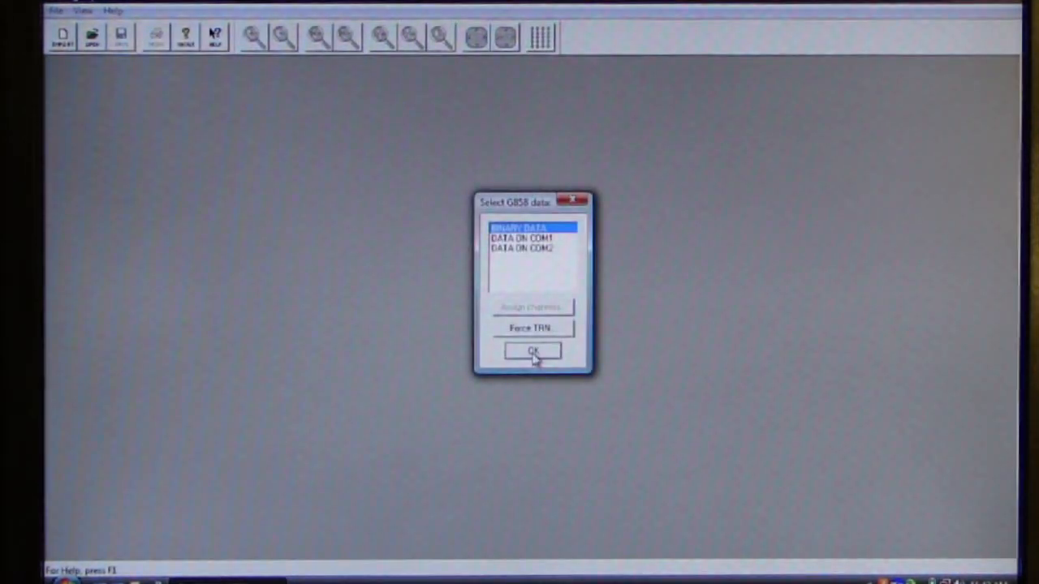
- Load the binary data with mark spacing 10 and line spacing 2 in Grid Orientation
click(532, 351)
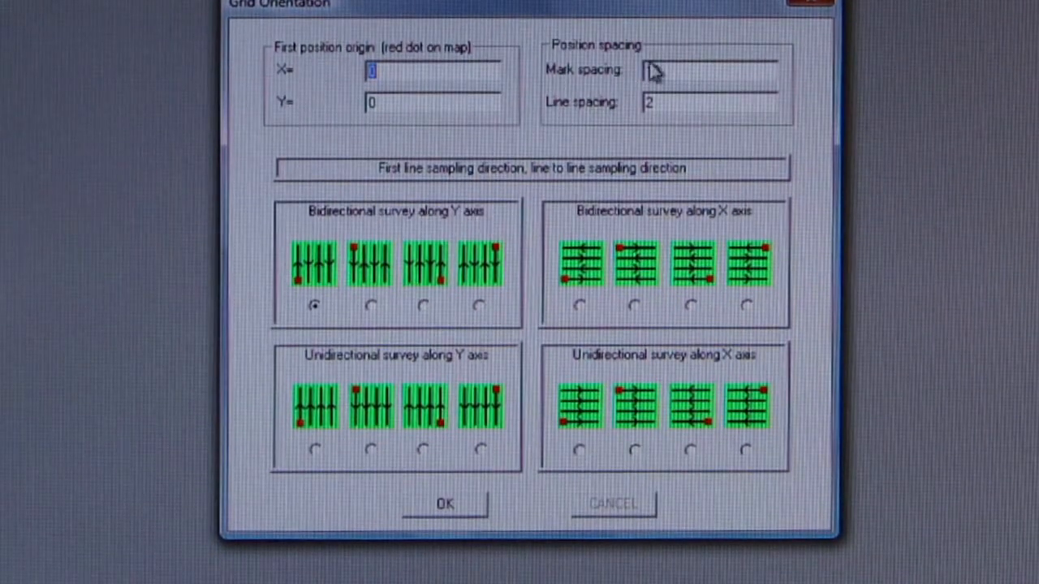
text(10)
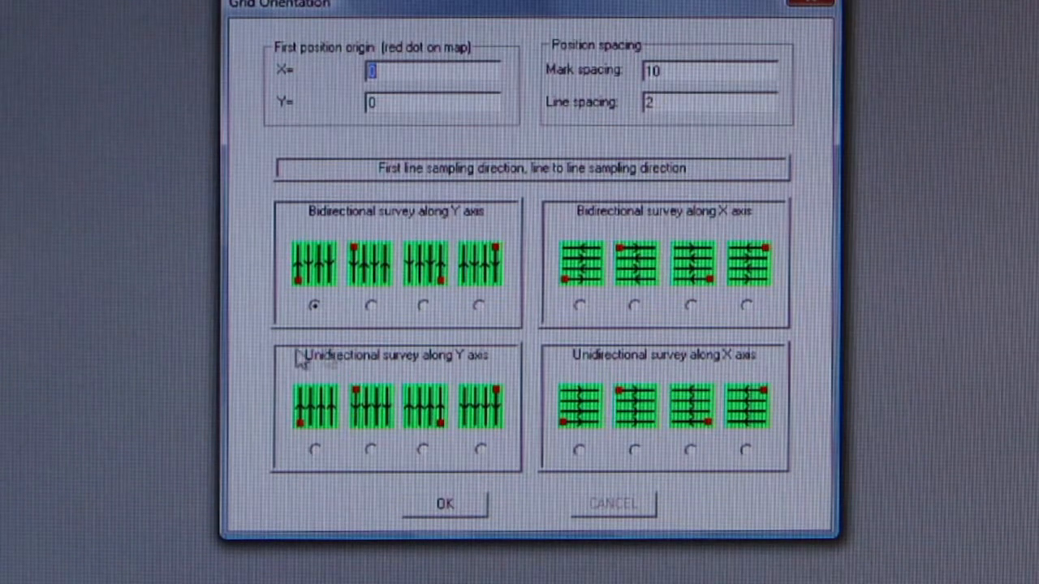
mouse_move(338, 276)
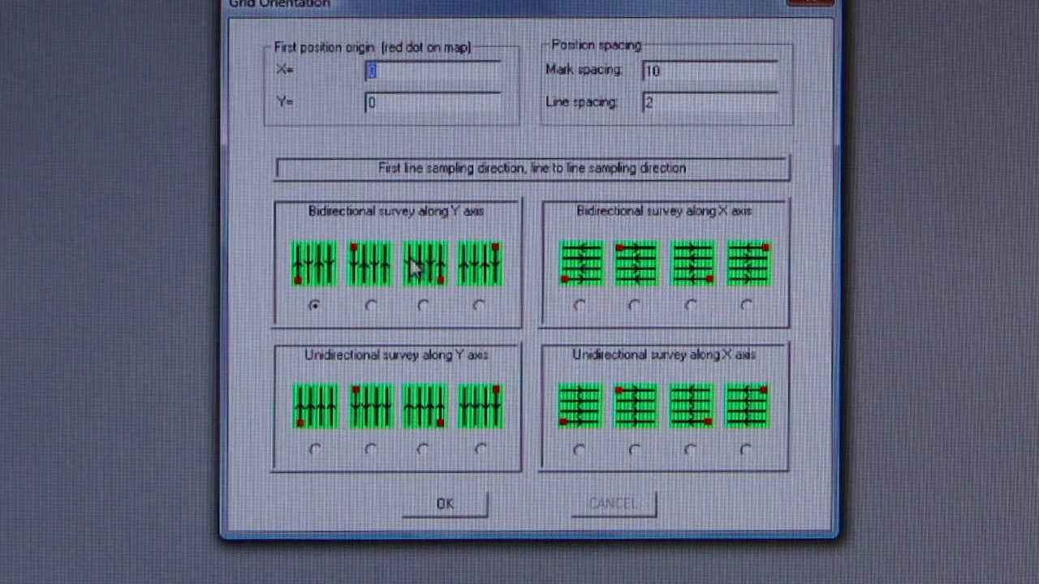
mouse_move(322, 272)
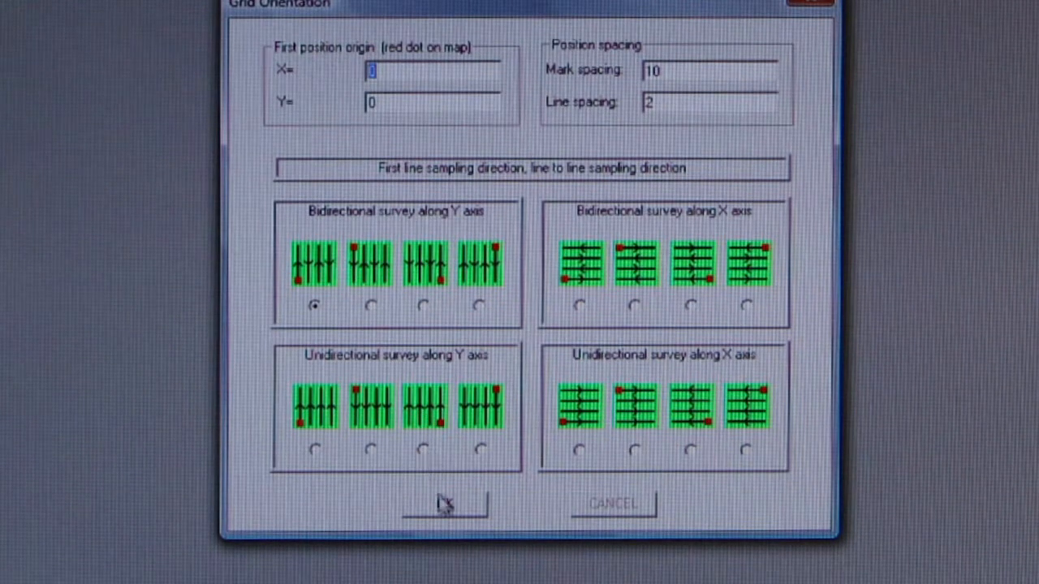
click(445, 503)
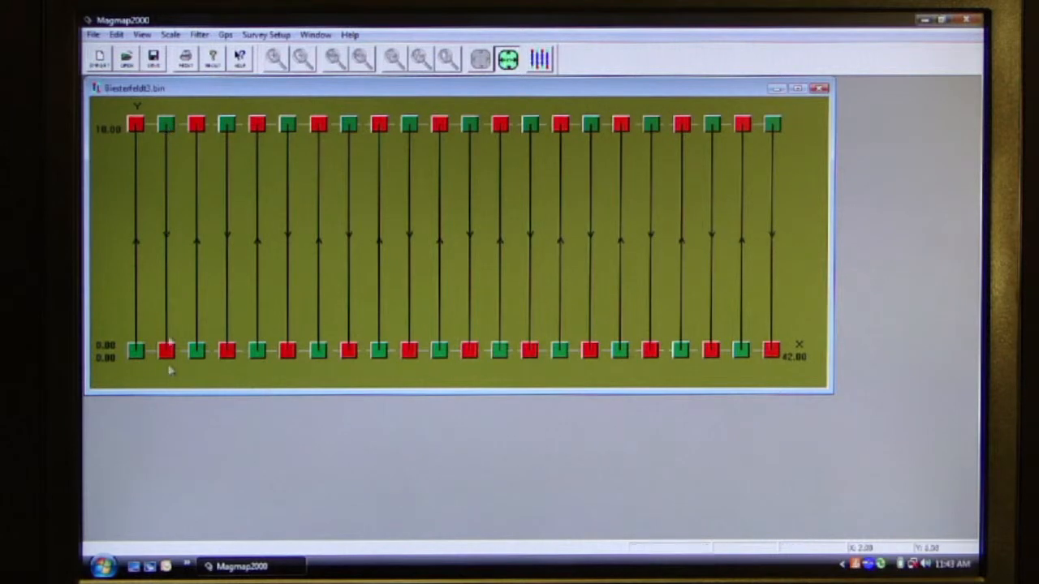
mouse_move(516, 187)
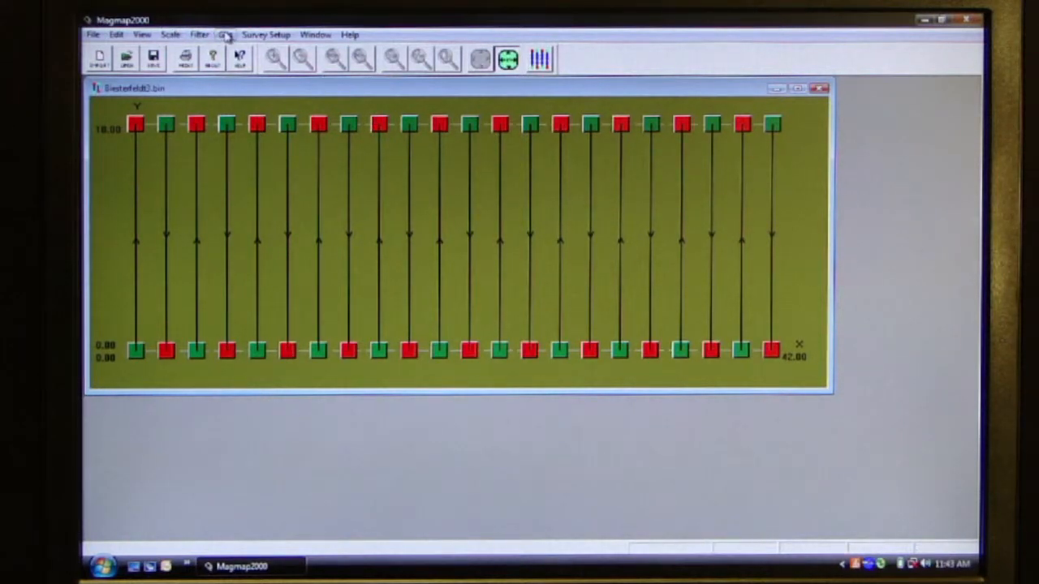
- Draw a new map of the survey track from its GPS positions via the Gps menu
click(226, 34)
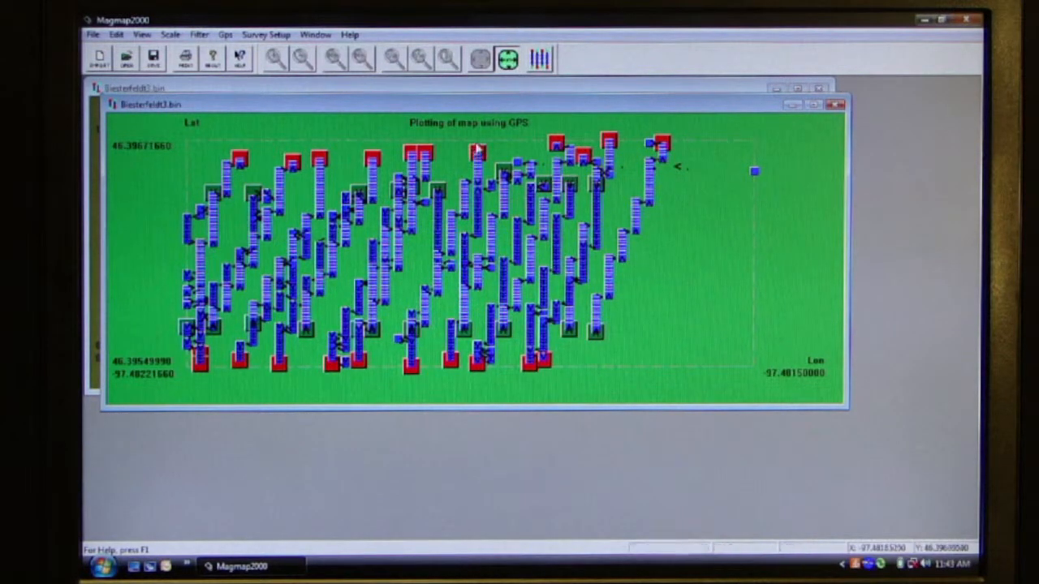
mouse_move(539, 58)
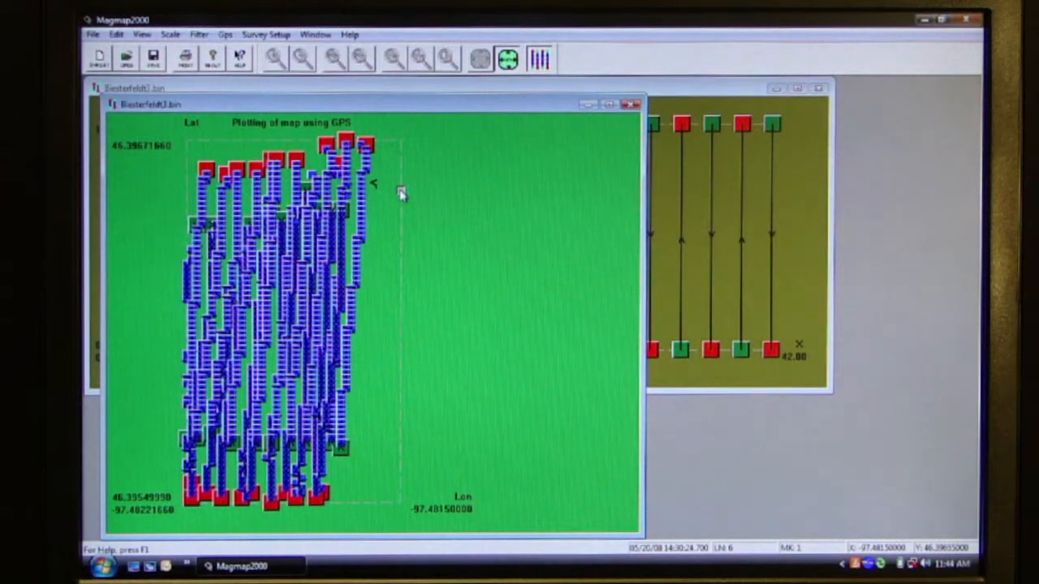
- Delete the stray outlier GPS position so only the survey tracks remain
right_click(399, 193)
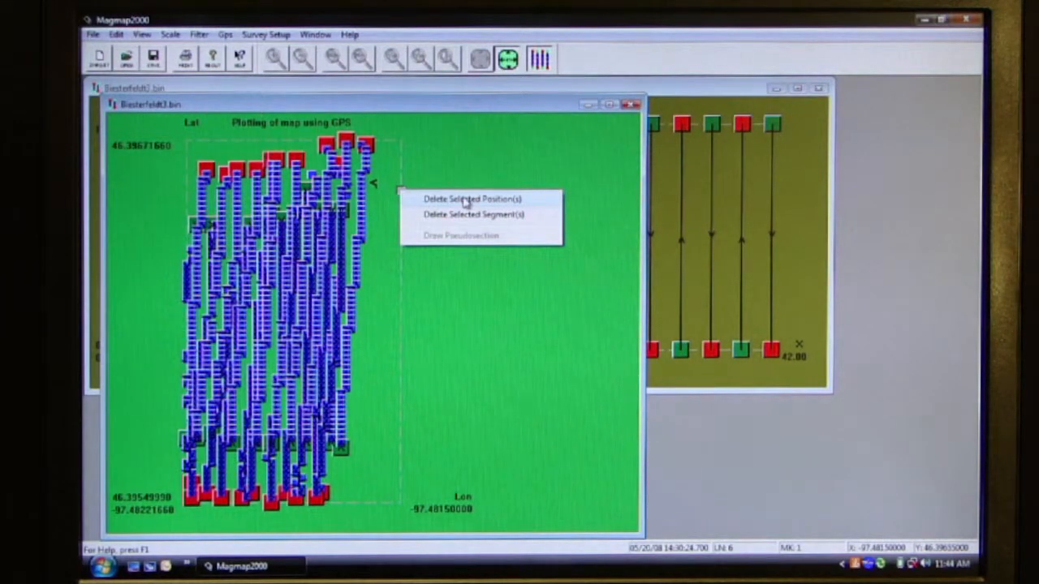
click(471, 198)
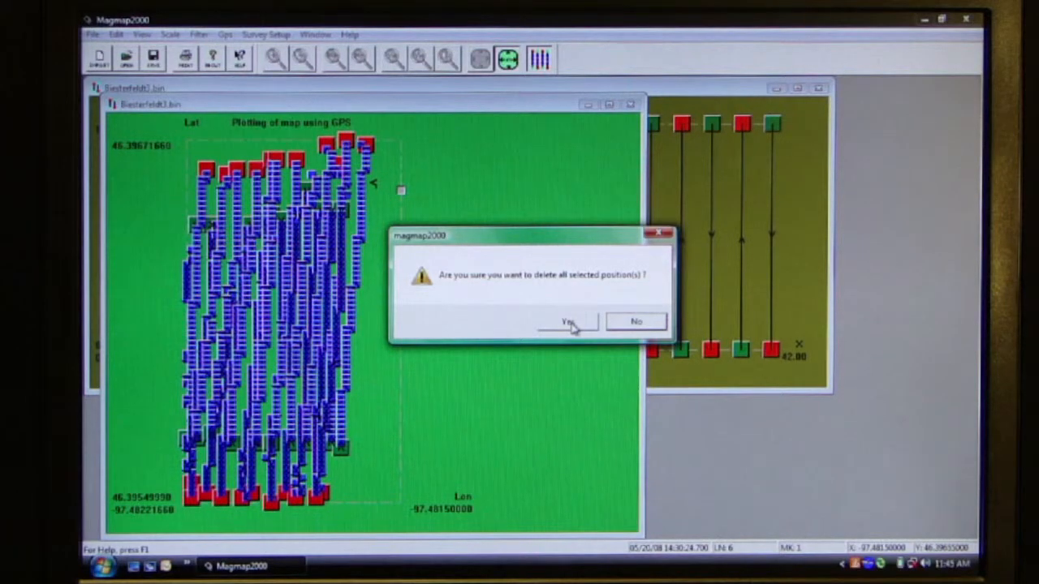
click(565, 321)
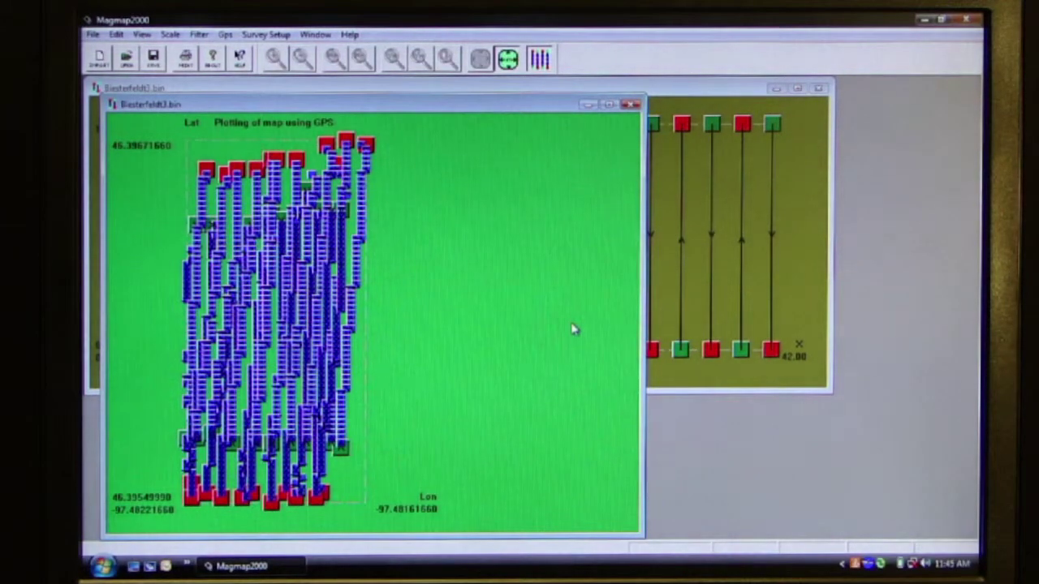
mouse_move(458, 247)
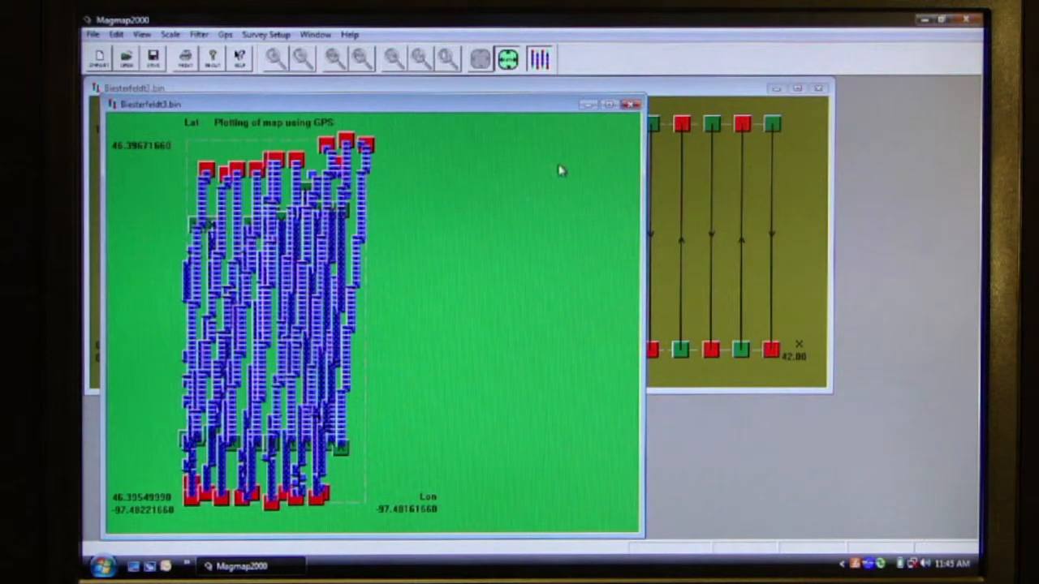
mouse_move(458, 92)
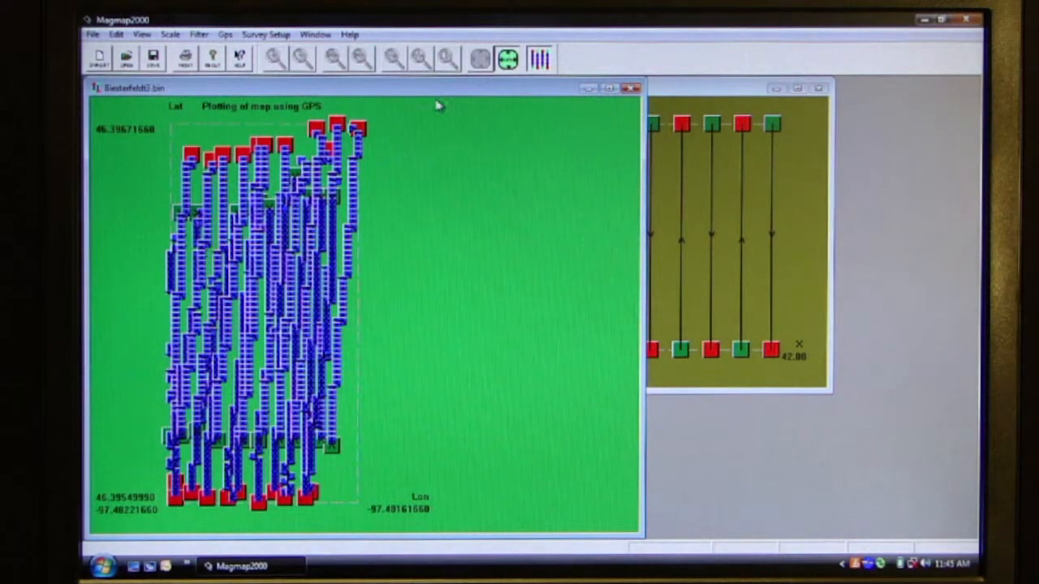
mouse_move(387, 185)
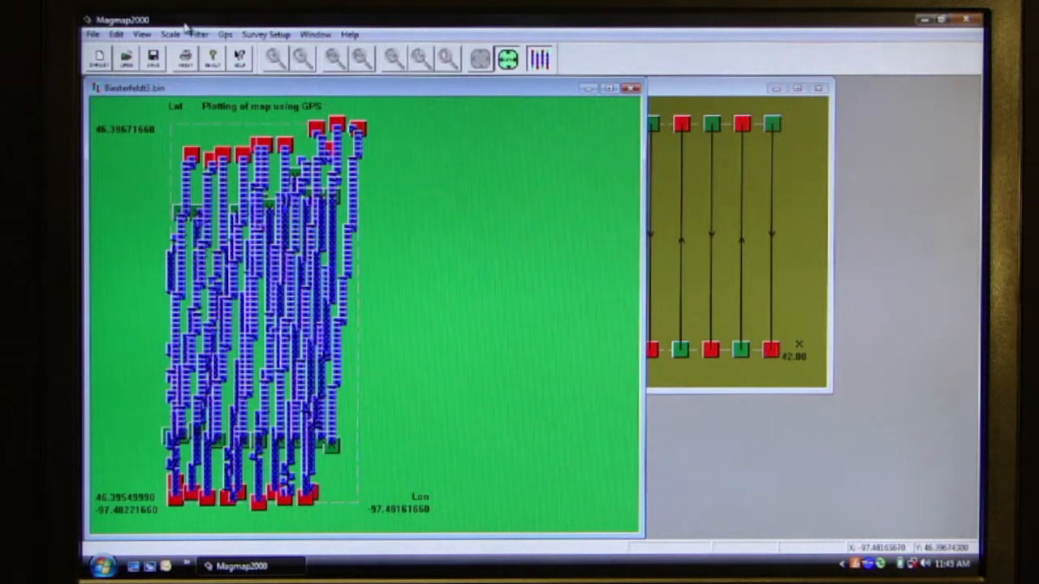
- Enable UTM transformation with WGS-84 in UTM setup so the map plots in metres
click(224, 34)
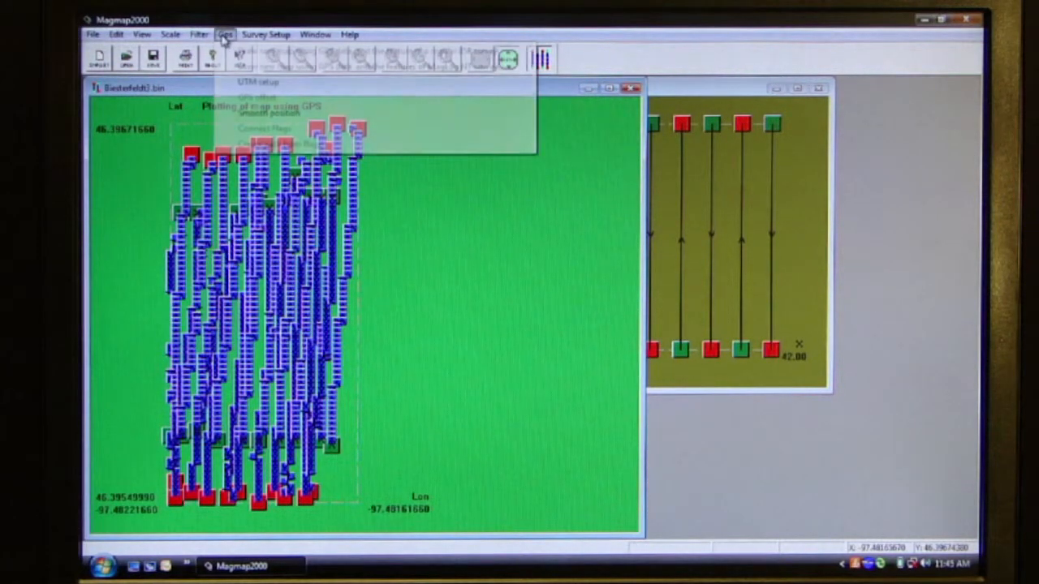
click(224, 34)
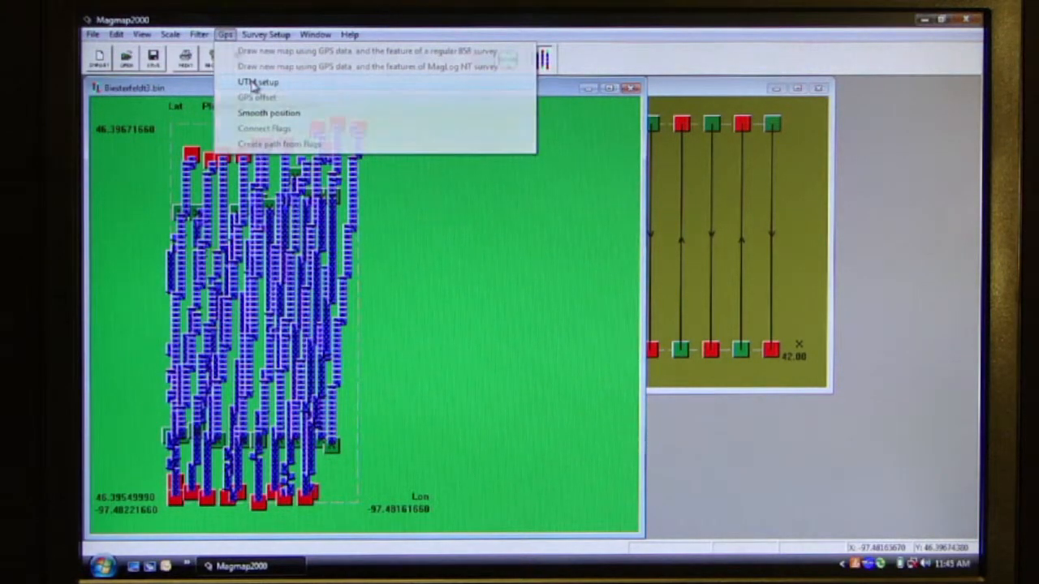
click(258, 81)
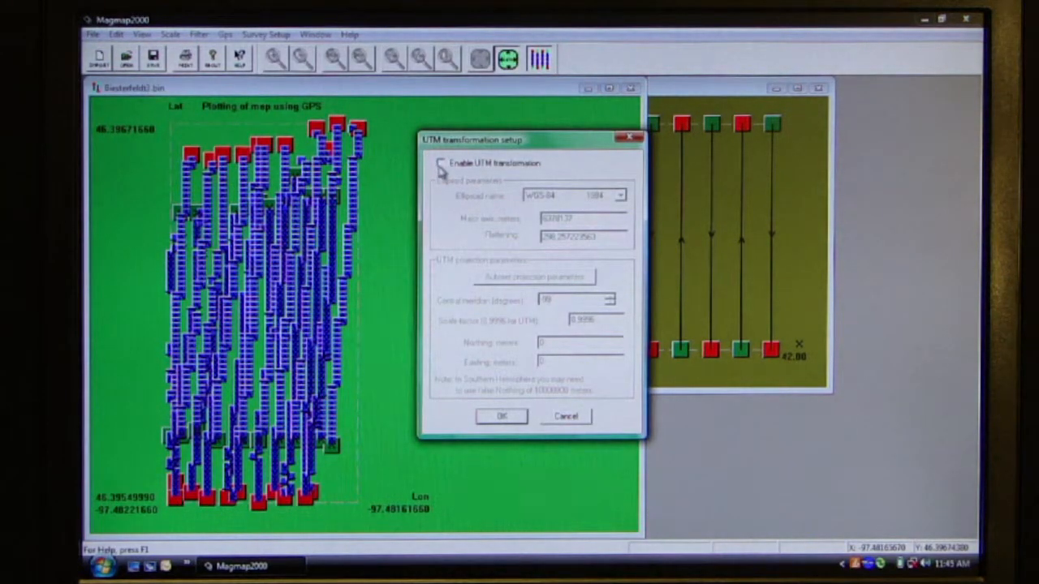
click(442, 163)
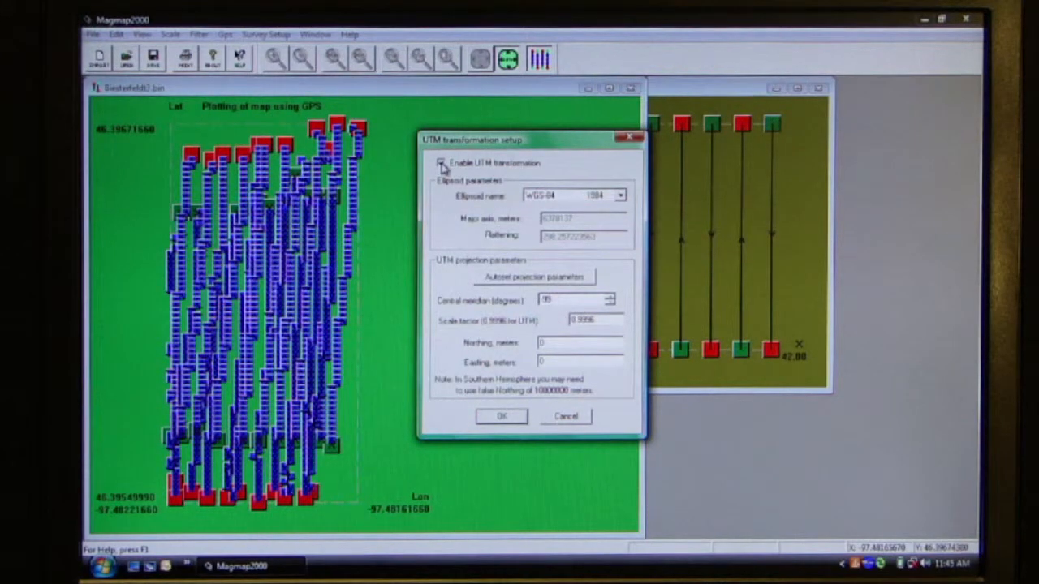
click(441, 163)
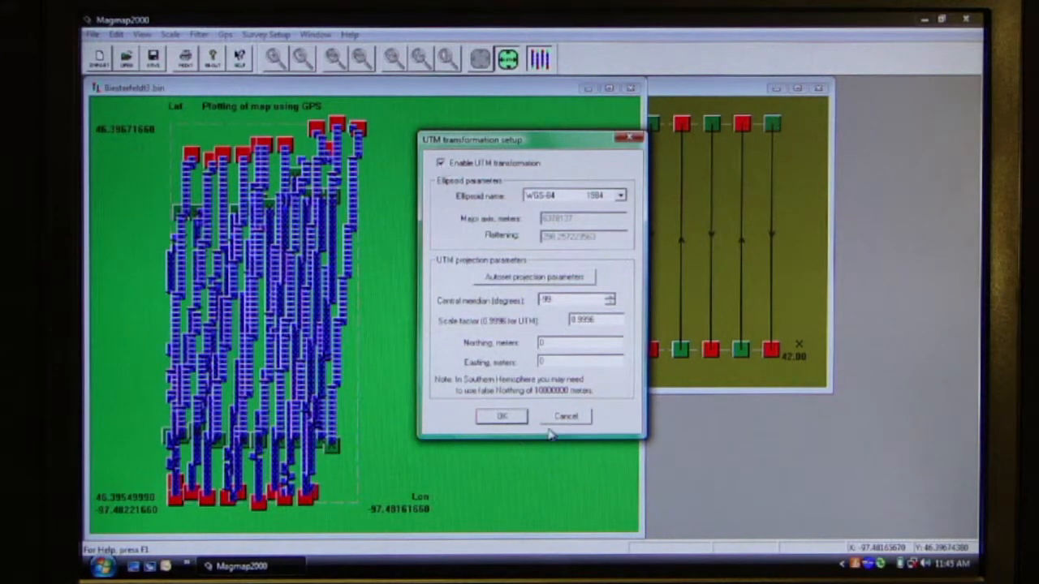
click(500, 415)
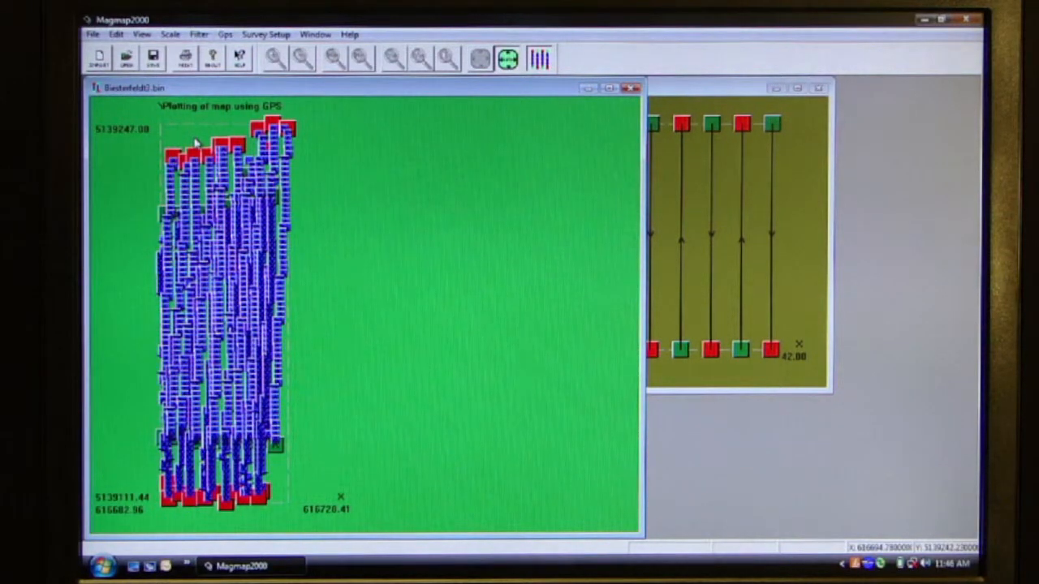
- Plot the magnetometer readings profile from the map's context menu, revealing tall spikes
right_click(194, 145)
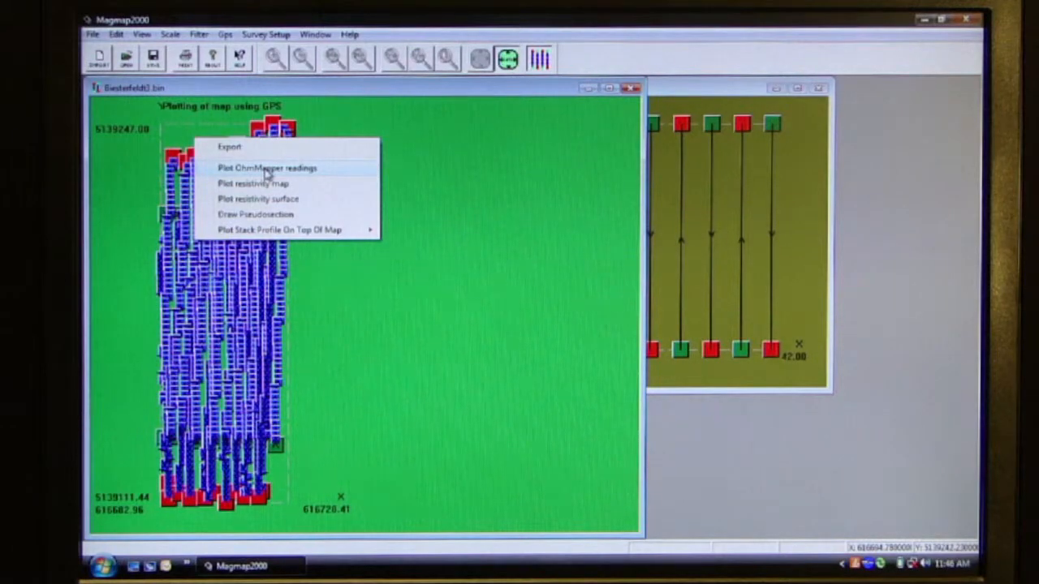
click(266, 167)
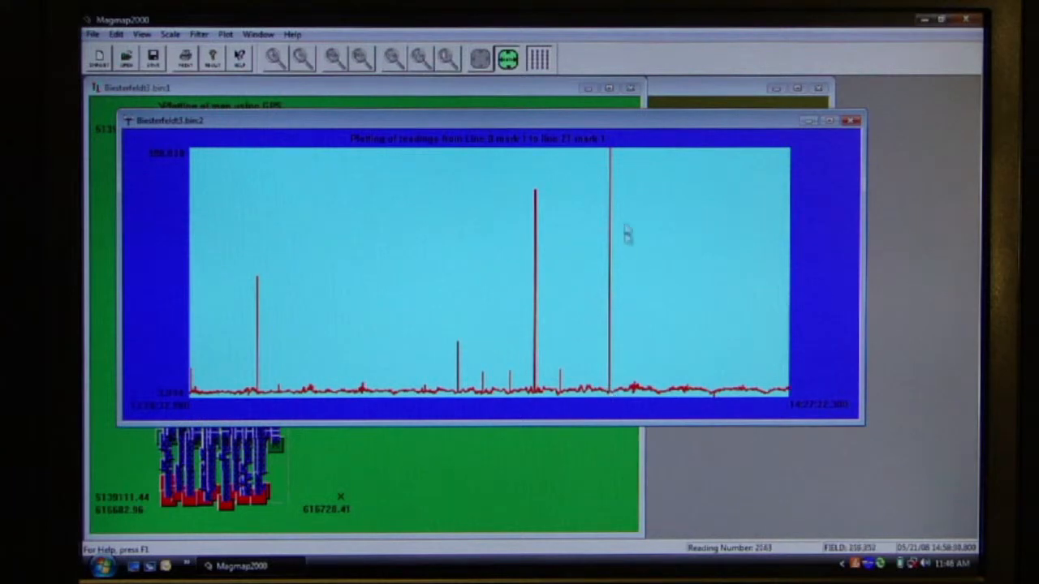
mouse_move(600, 294)
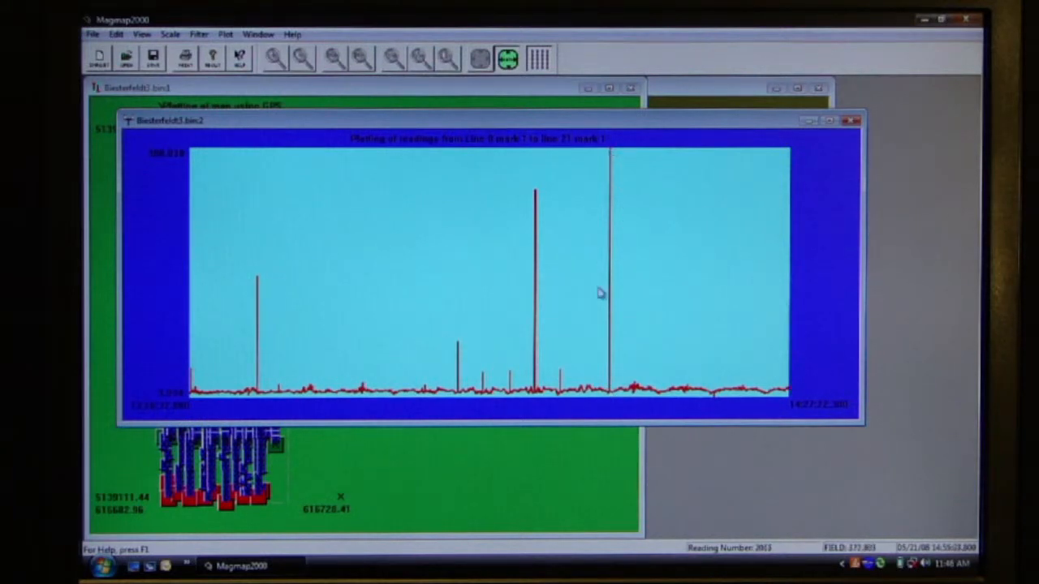